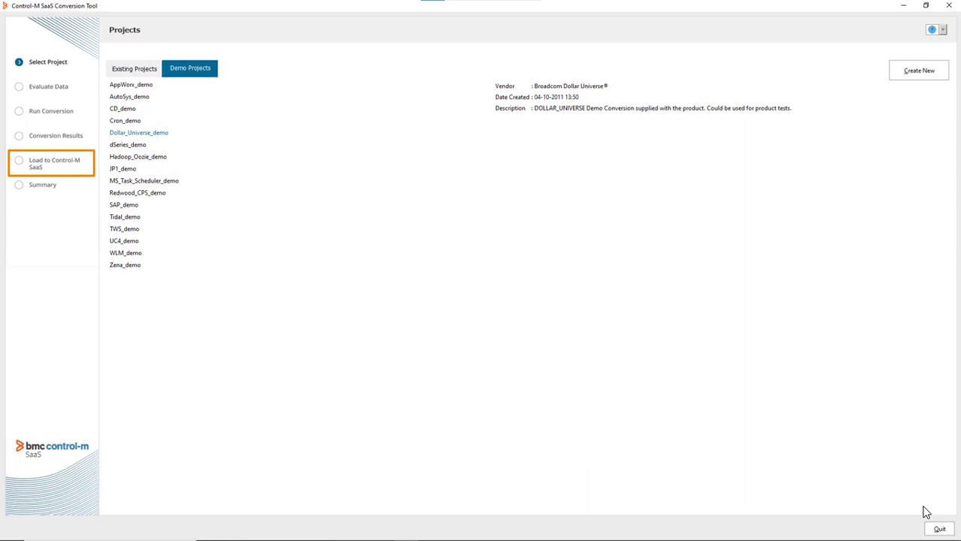
- Begin a project named AUTOSYS-TEST-Conversion, then load Dollar_Universe_demo's assessment report
click(919, 69)
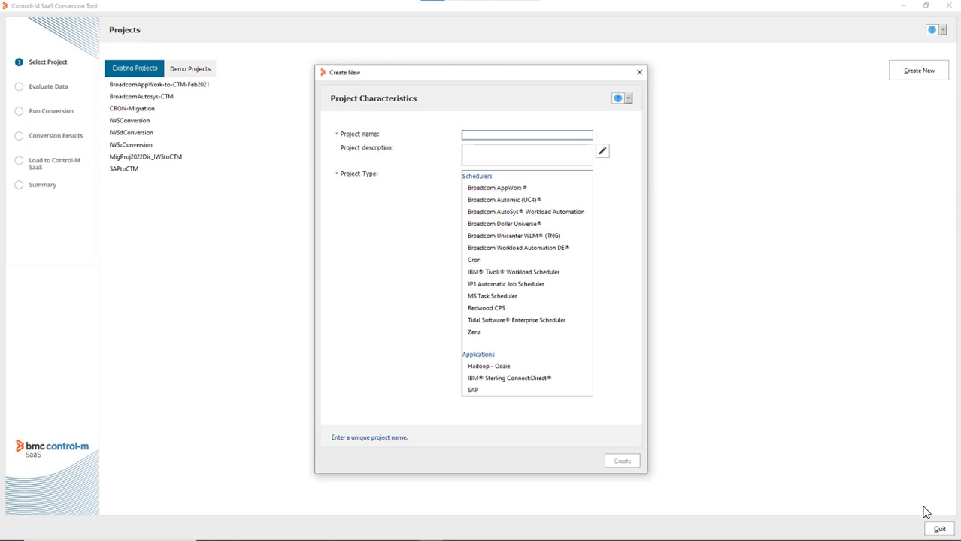
text(AUTOSYS-TEST-Conversion)
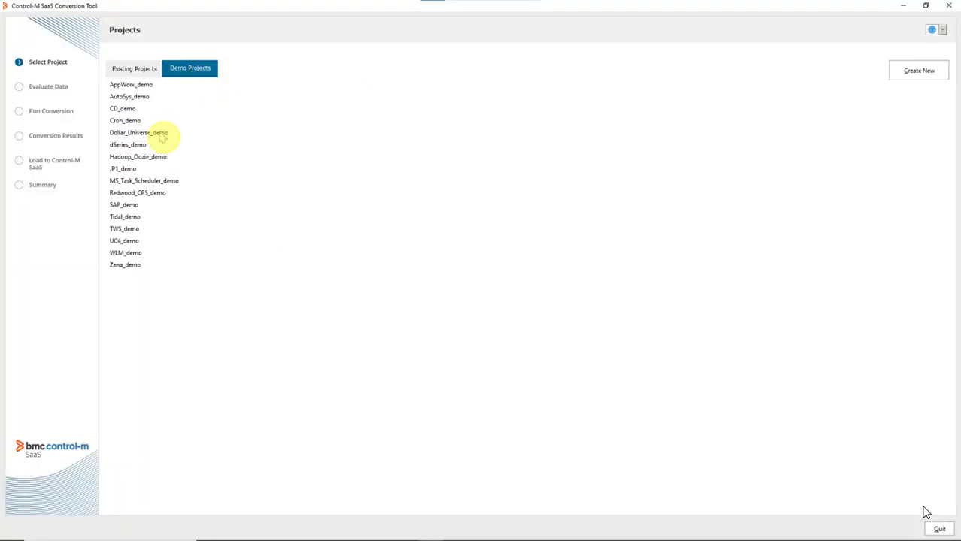
click(138, 133)
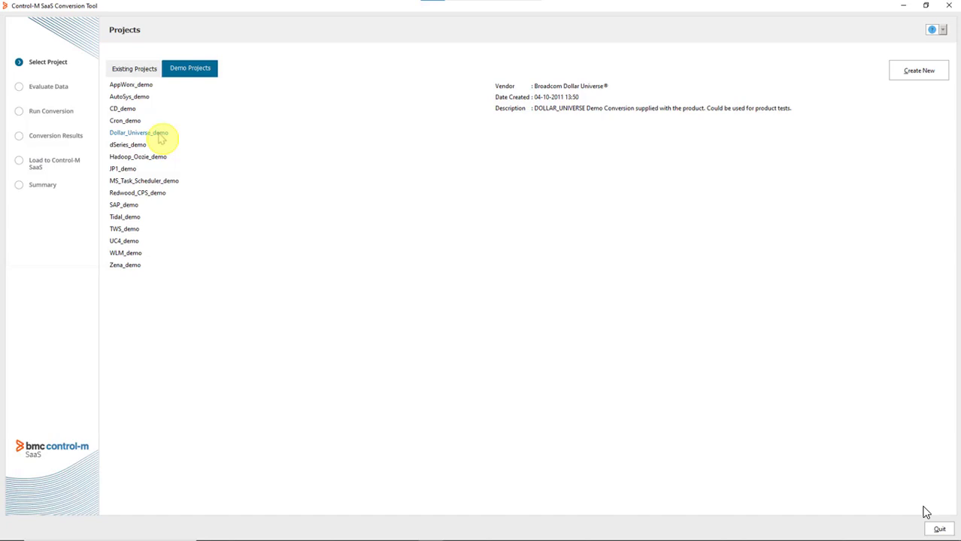
double_click(138, 133)
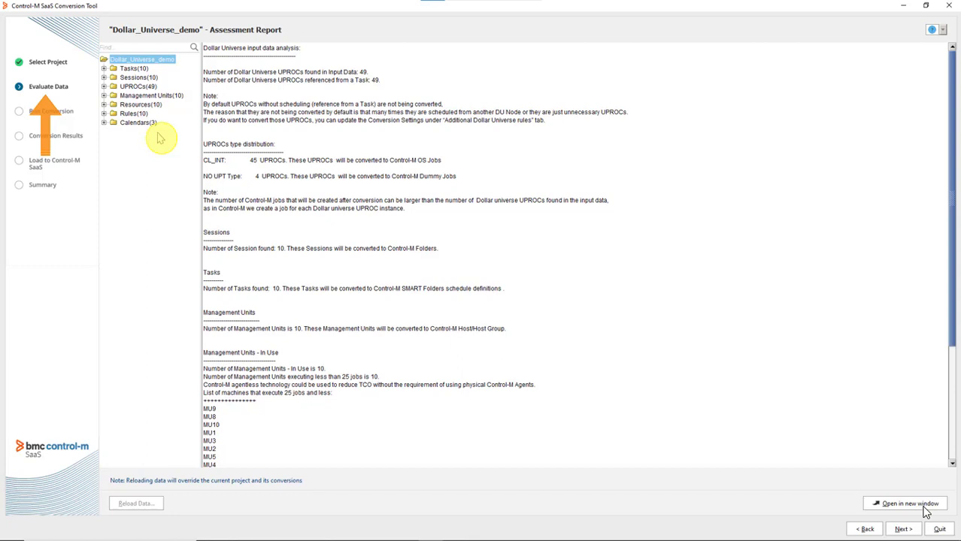
- Convert Dollar_Universe_demo with standard rules, producing 6 folders and 55 jobs with no errors
click(903, 529)
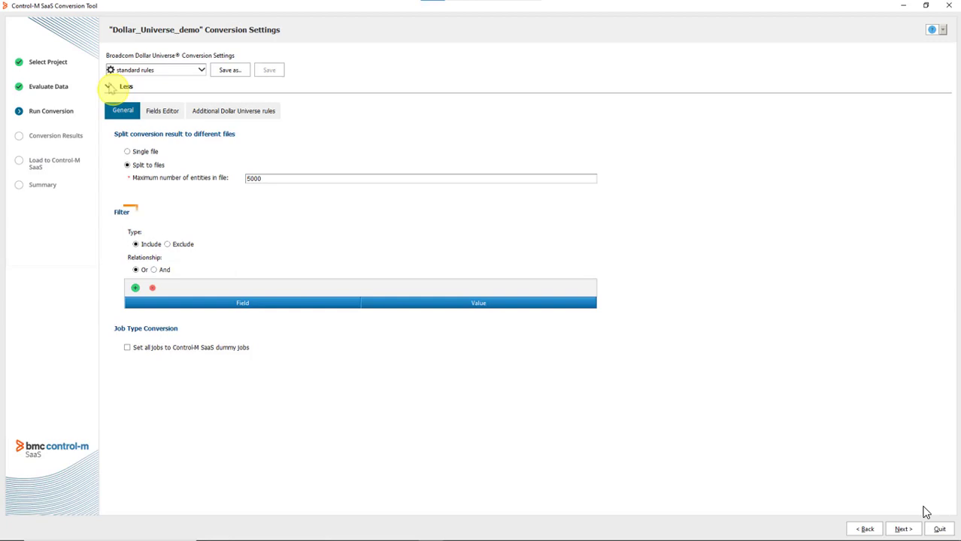
click(903, 529)
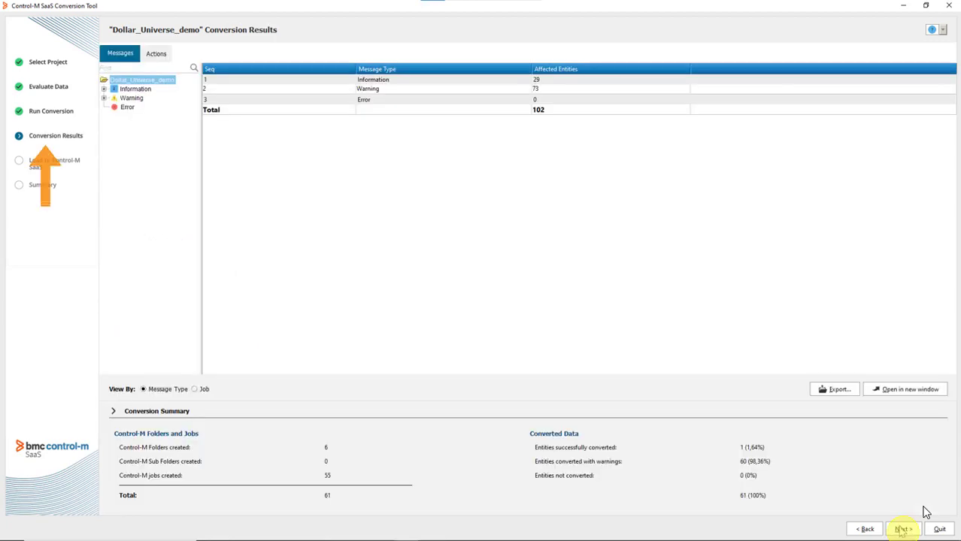
- Expand Warning and WRN0002 in the Messages tree to list the affected jobs
click(106, 98)
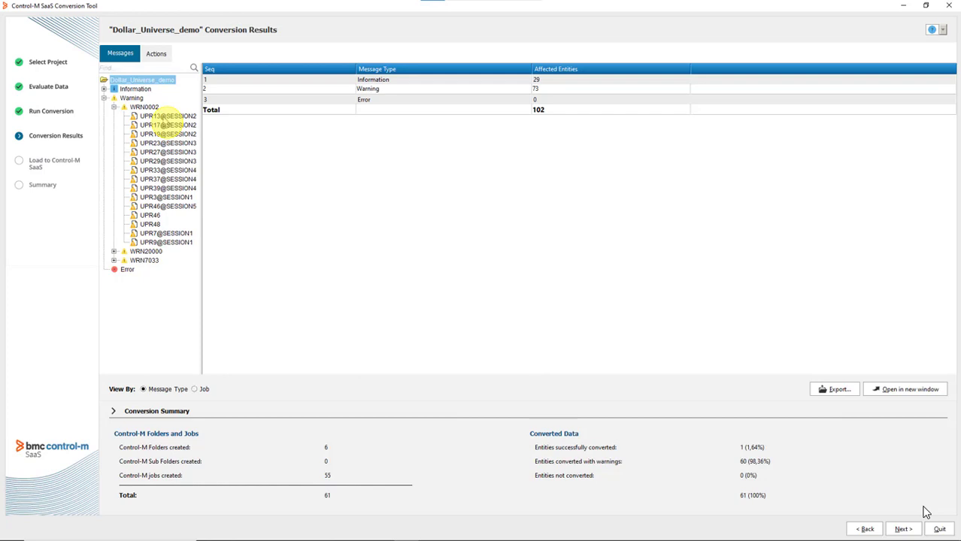
click(164, 116)
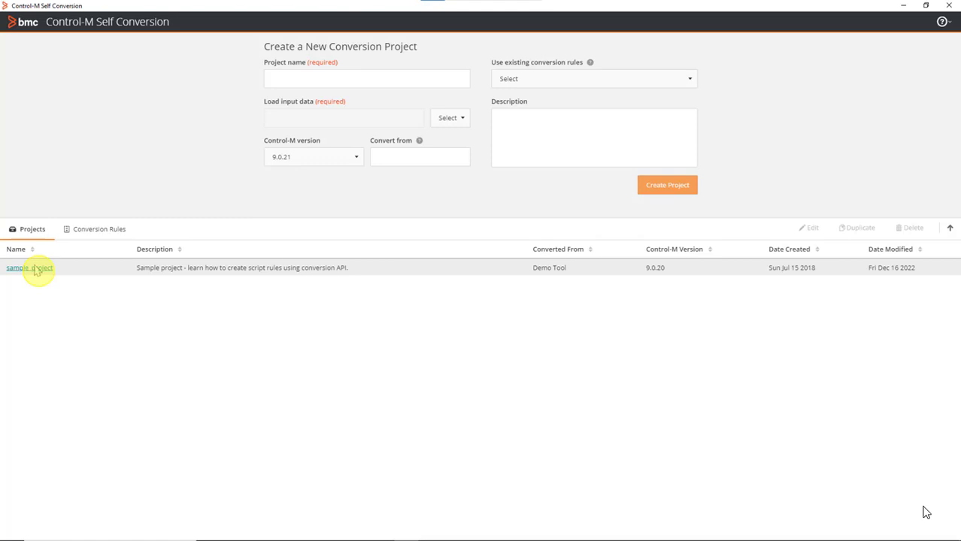
- Open sample_project from the Projects list in the rule editor
click(30, 268)
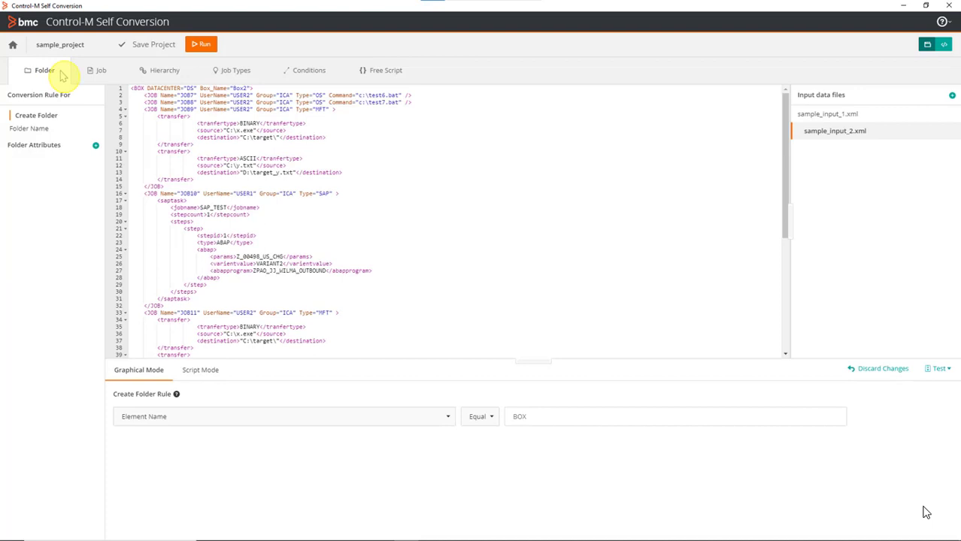
mouse_move(318, 71)
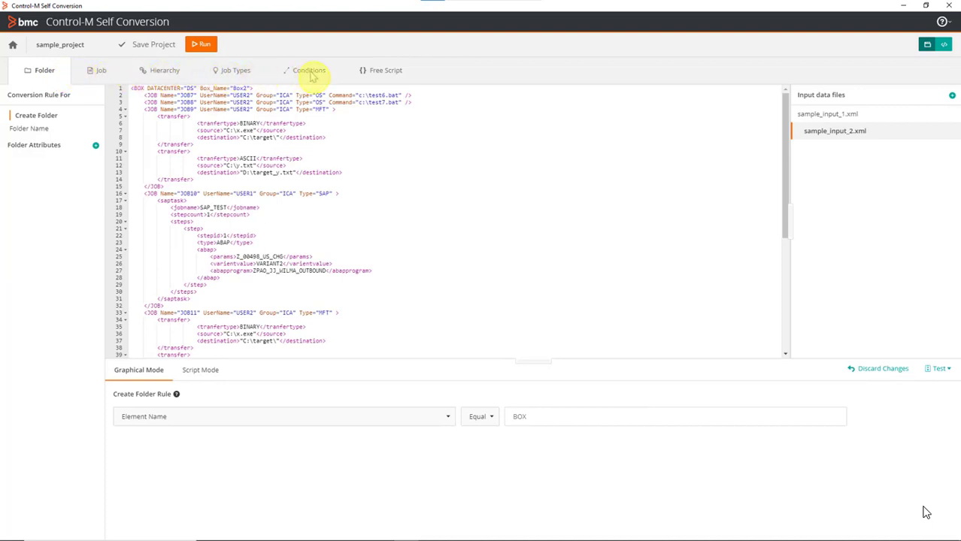